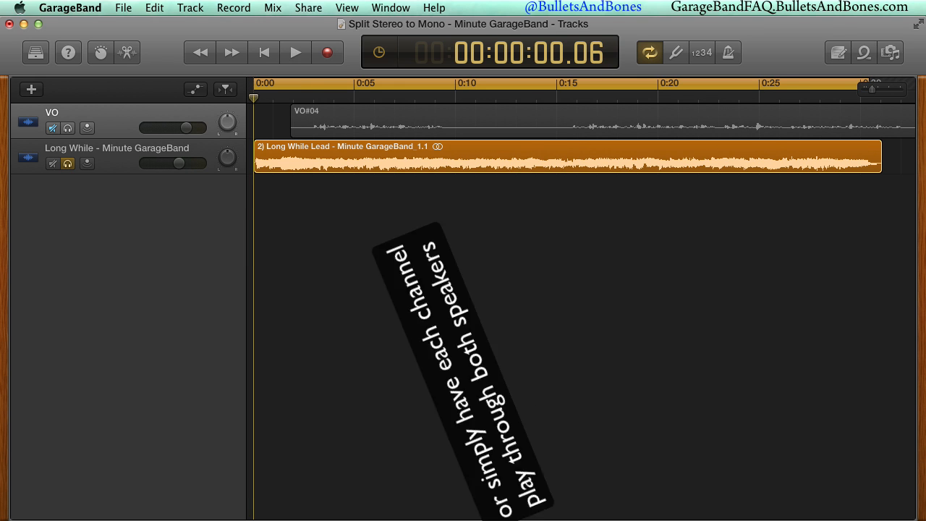
# Audition the stereo guitar track in GarageBand, trying its pan knob, then stop playback.
pyautogui.click(117, 147)
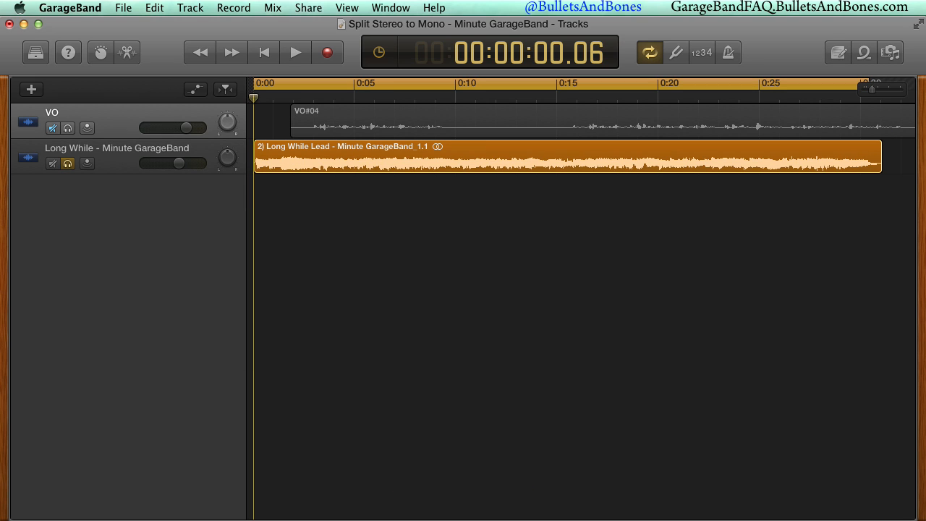
pyautogui.click(295, 52)
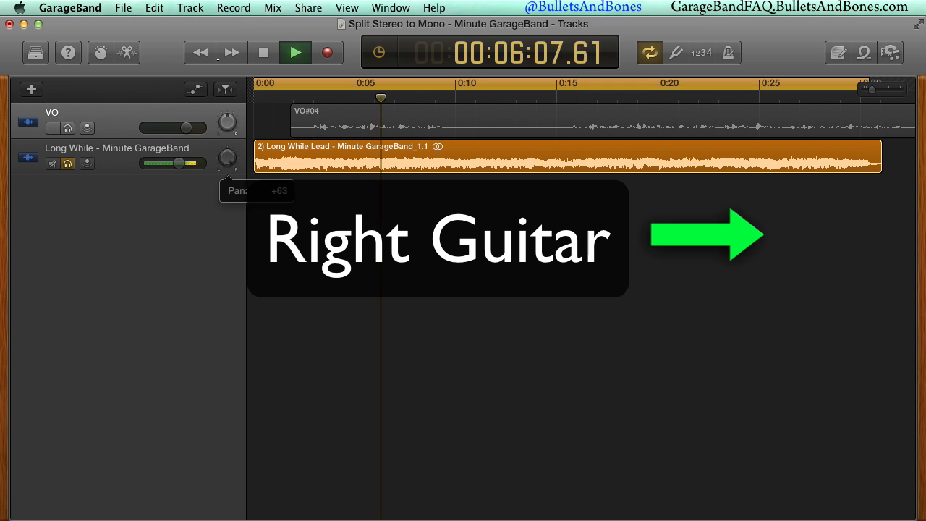
pyautogui.click(231, 52)
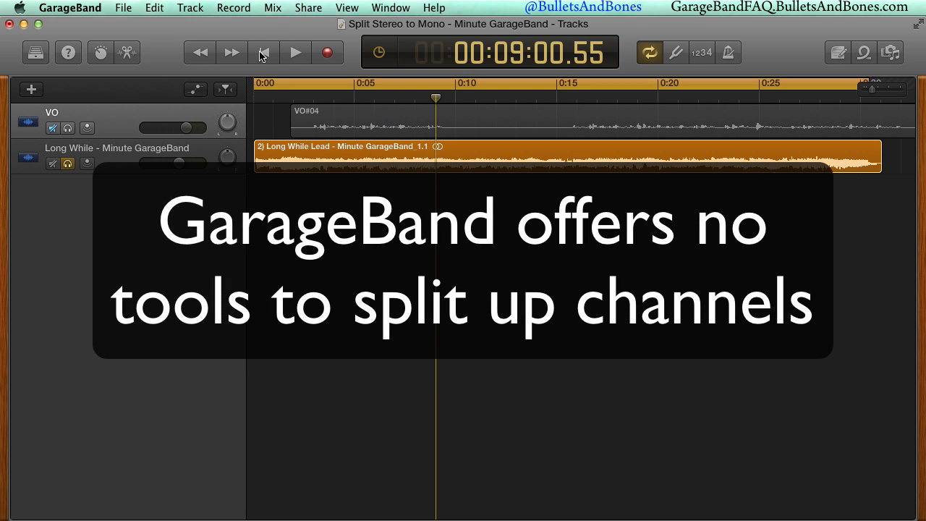
pyautogui.click(53, 128)
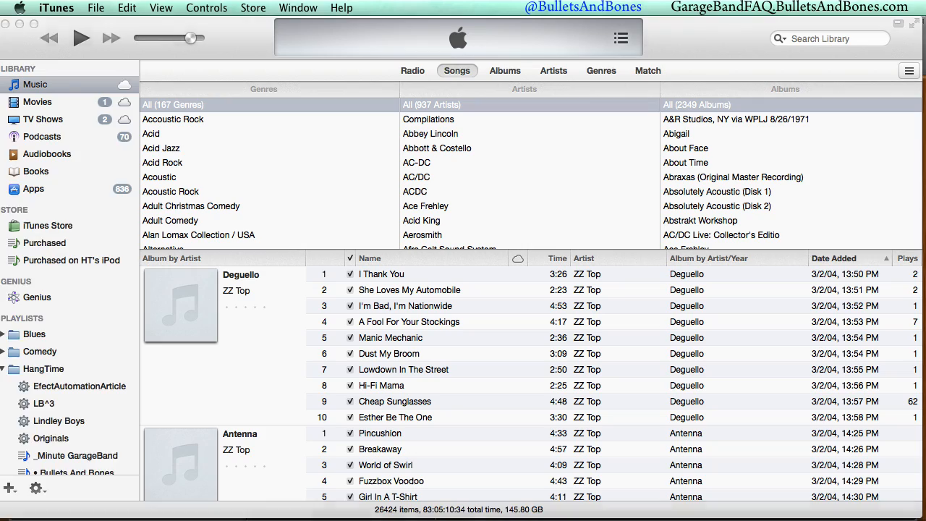
# In iTunes Preferences Import Settings, choose the AIFF Encoder and its Custom setting.
pyautogui.click(55, 9)
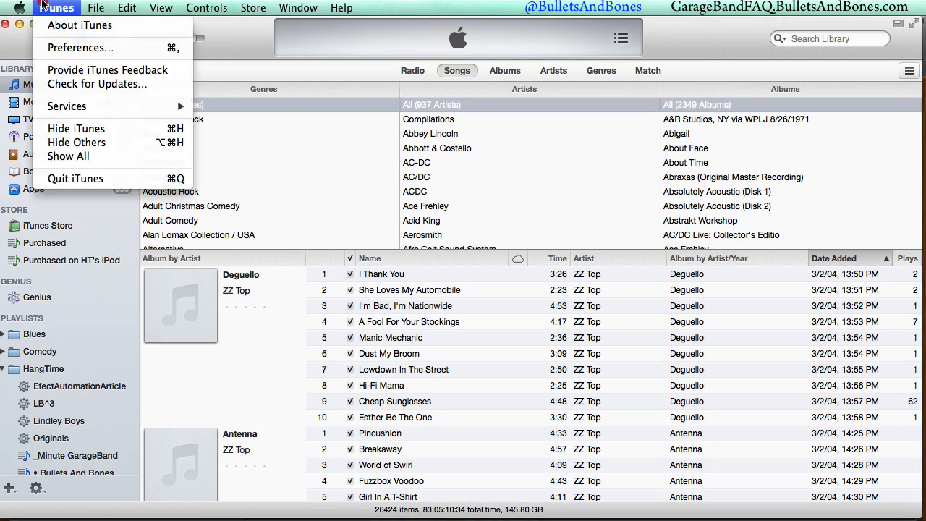
pyautogui.click(81, 48)
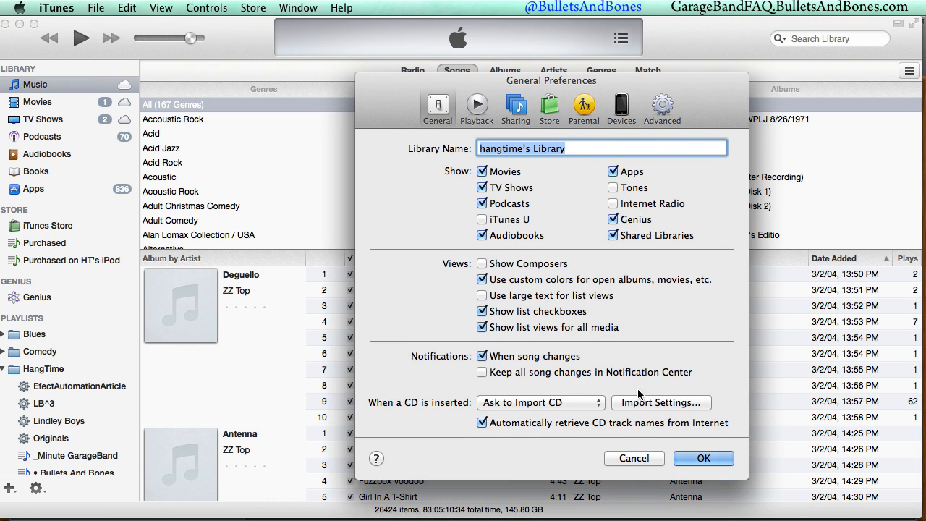
pyautogui.click(659, 402)
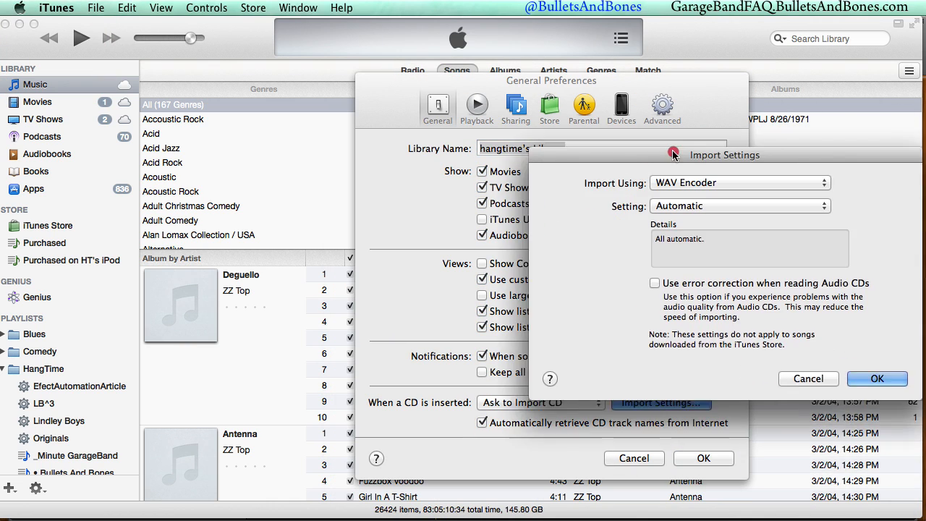
pyautogui.click(739, 182)
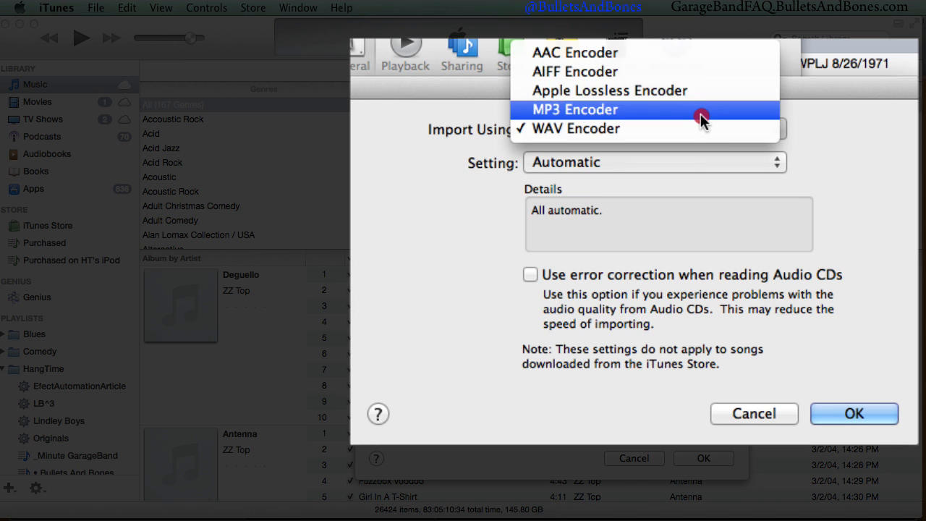
pyautogui.click(575, 70)
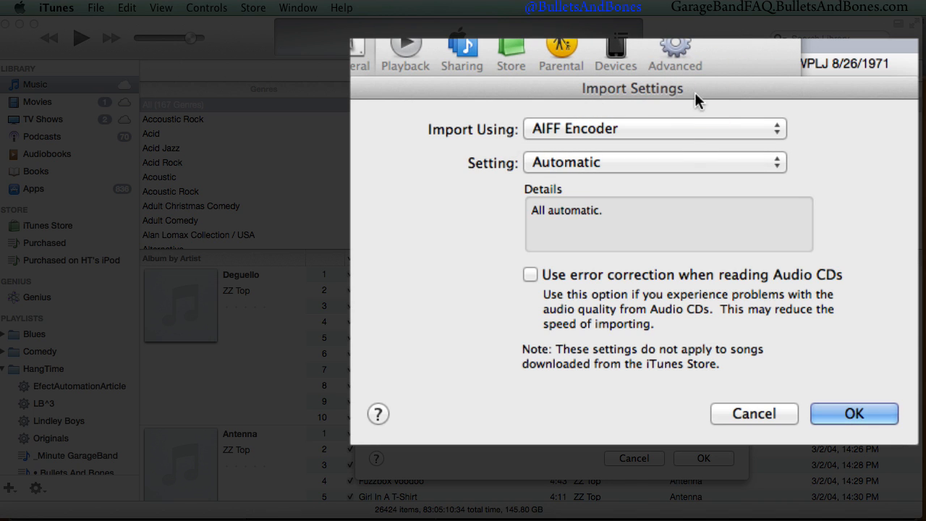
pyautogui.click(654, 162)
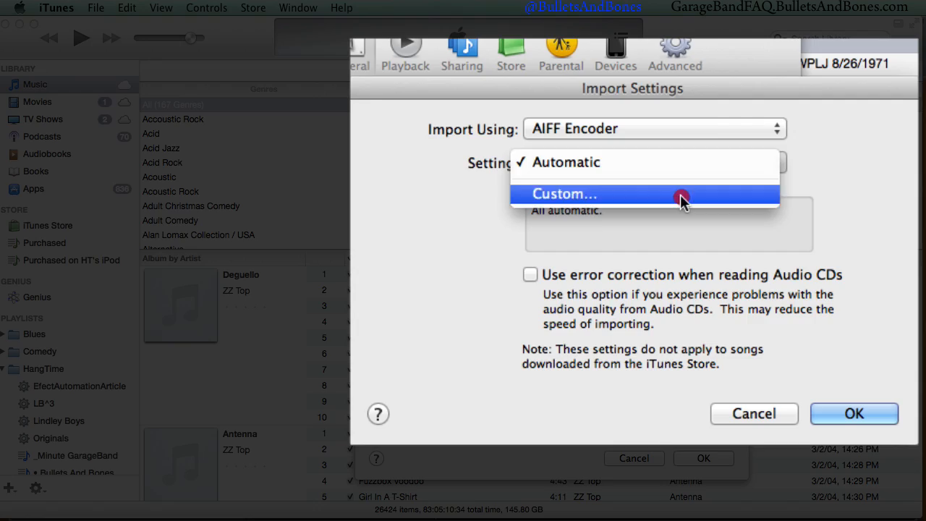
pyautogui.click(565, 194)
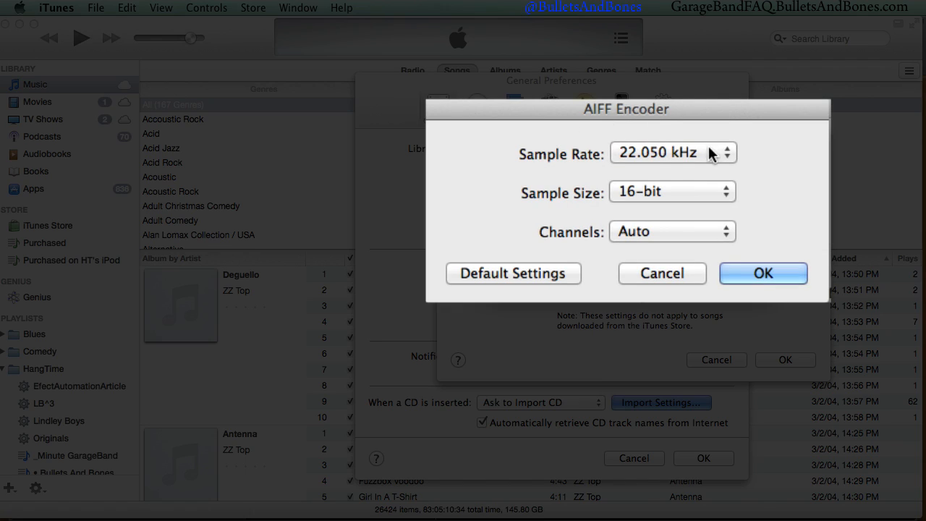
# Set the AIFF encoder to a 44.100 kHz sample rate with Mono channels.
pyautogui.click(673, 154)
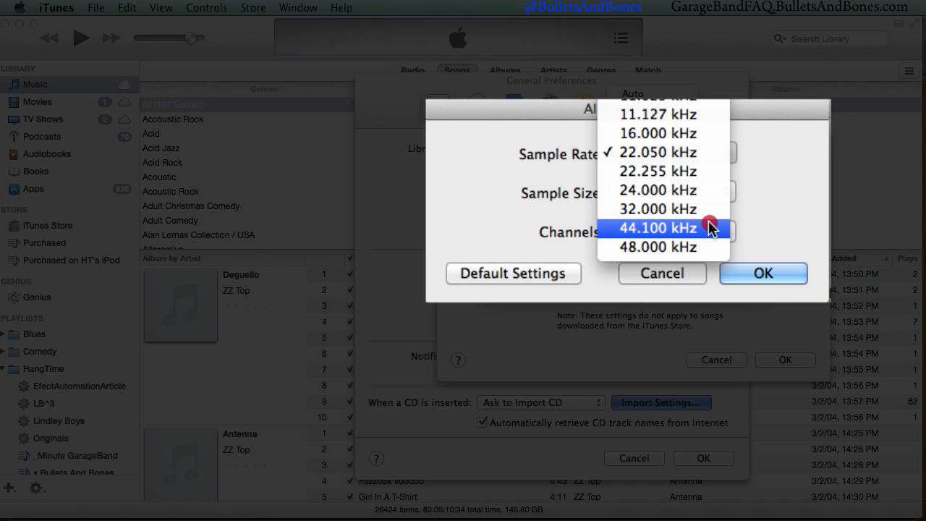
pyautogui.click(657, 227)
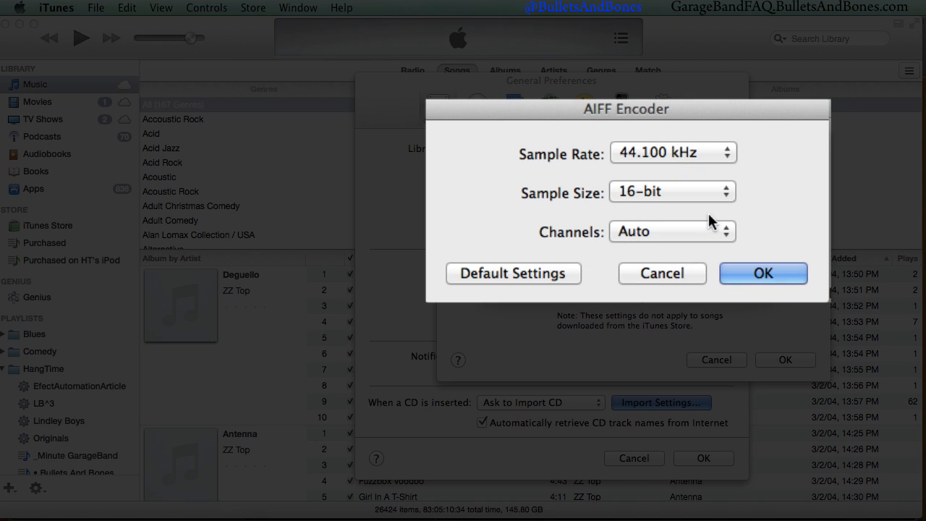
pyautogui.click(672, 232)
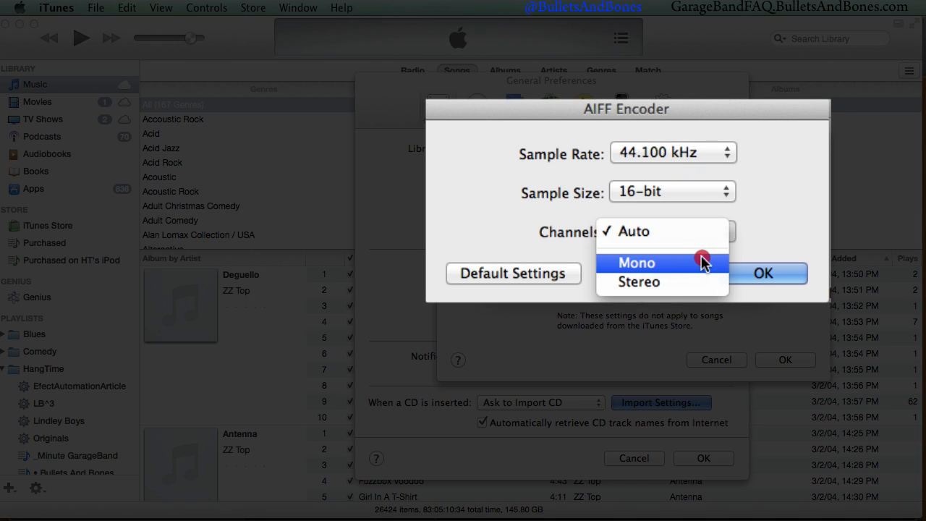
pyautogui.click(637, 263)
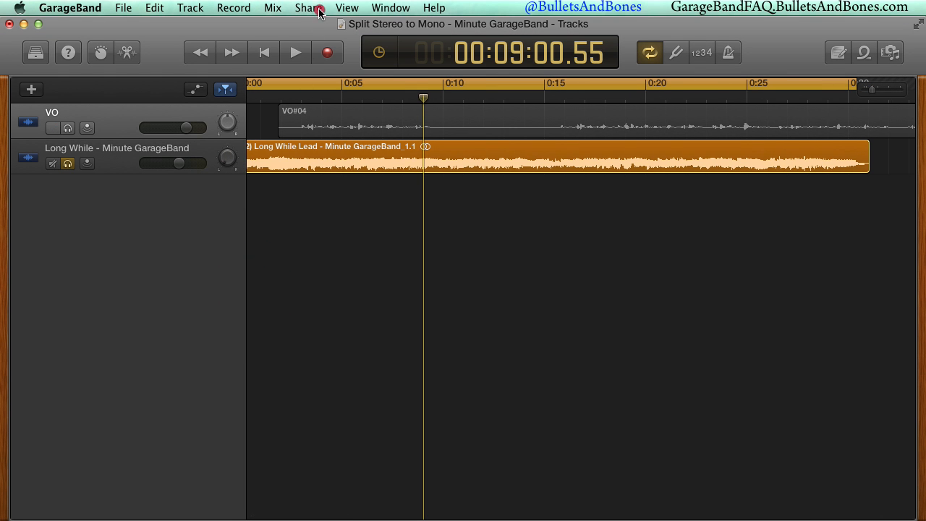
# Share the song to iTunes at Uncompressed (AIFF) quality.
pyautogui.click(306, 9)
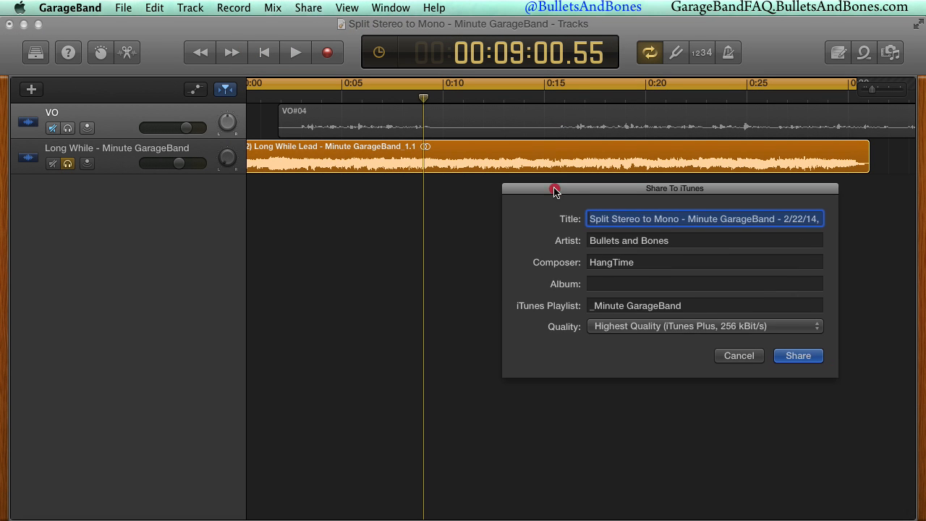
pyautogui.click(703, 326)
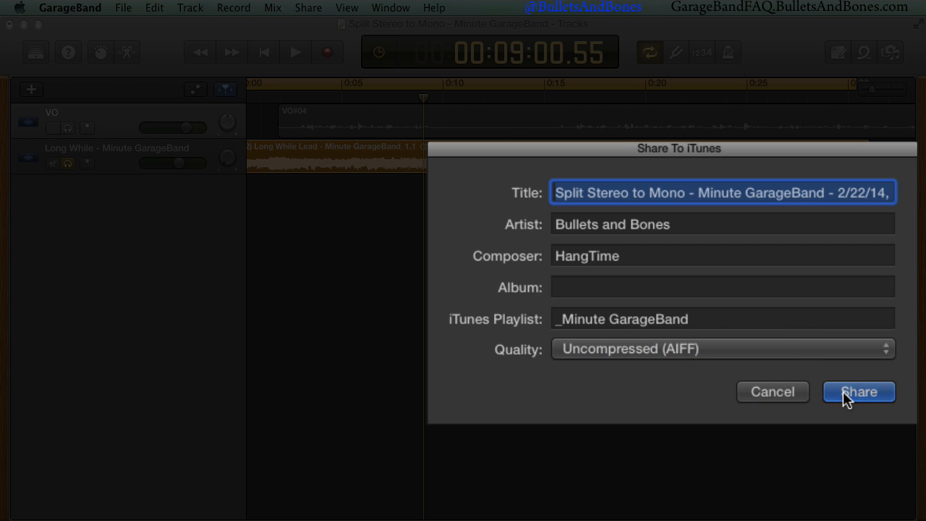
pyautogui.click(858, 390)
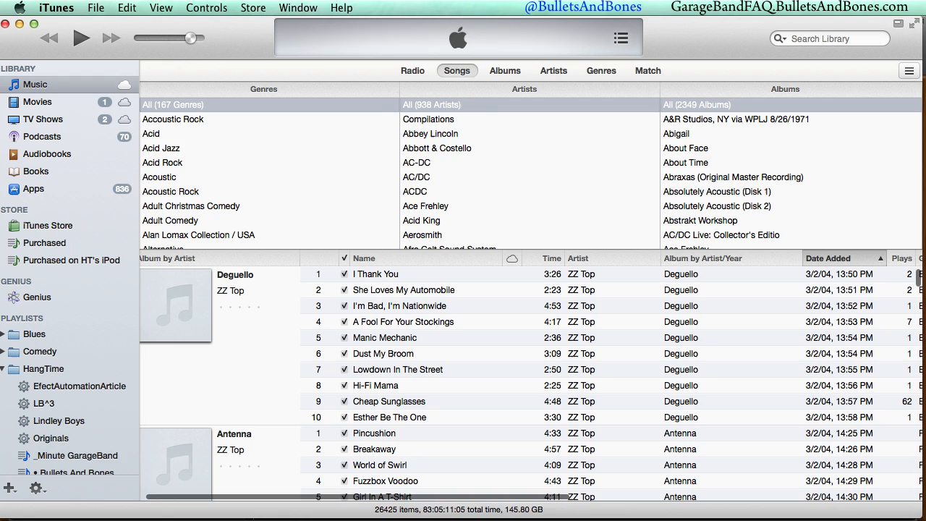
# Return to the GarageBand project and share it to iTunes again.
pyautogui.click(75, 454)
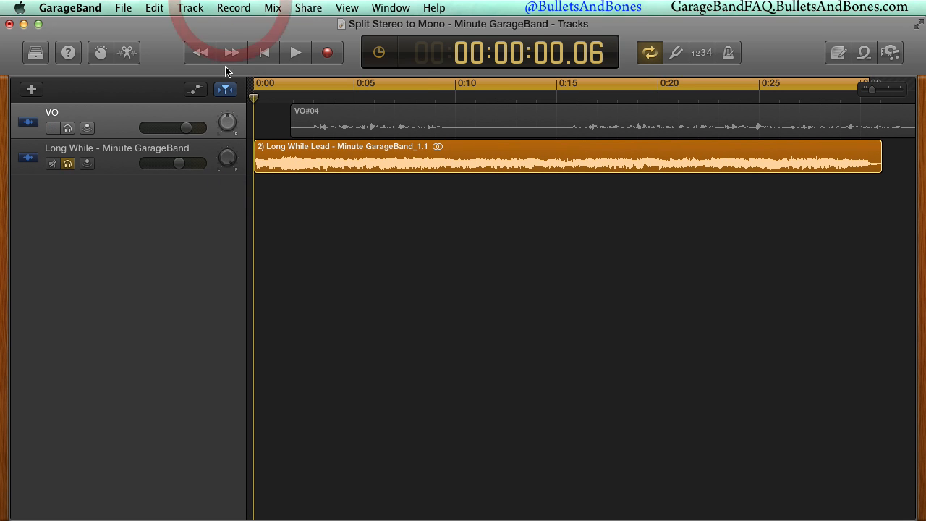
pyautogui.click(308, 8)
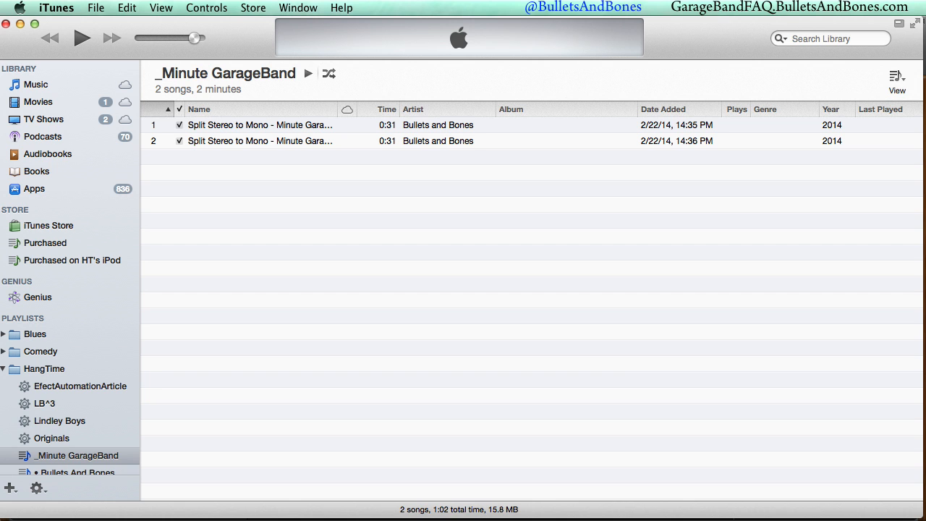
pyautogui.moveTo(280, 131)
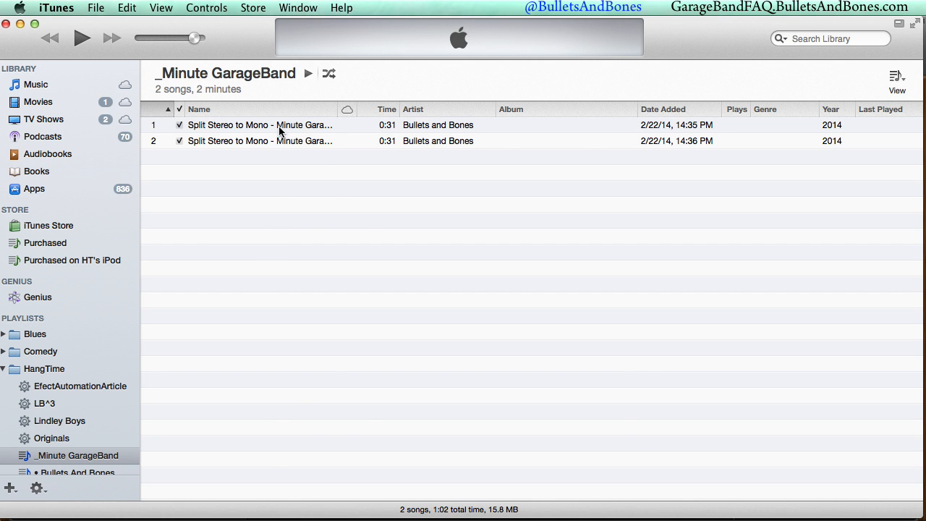
# Create AIFF versions of both 'Split Stereo to Mono' songs in the _Minute GarageBand playlist.
pyautogui.rightClick(260, 124)
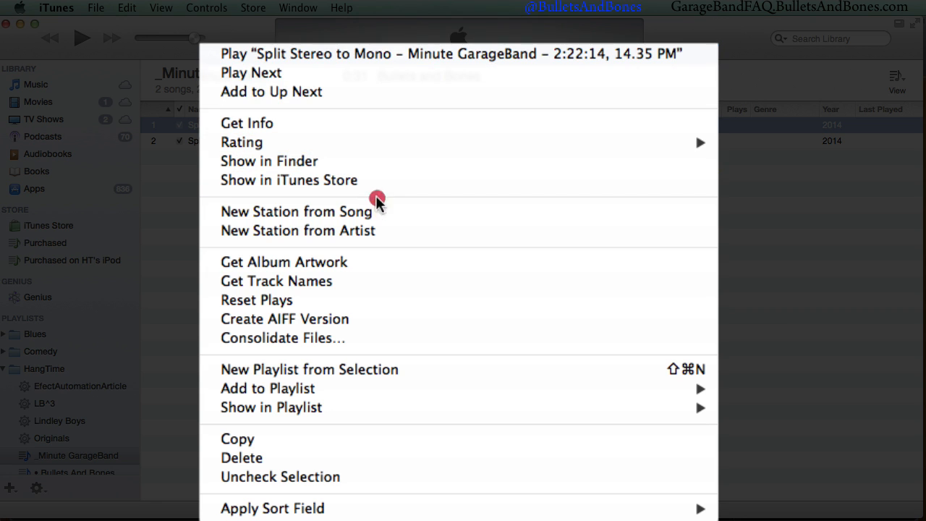
pyautogui.moveTo(485, 320)
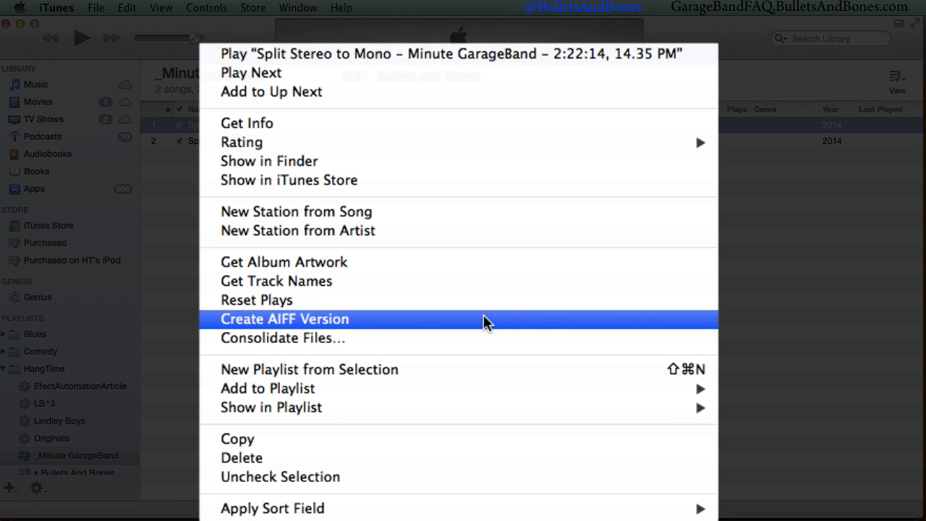
pyautogui.click(284, 318)
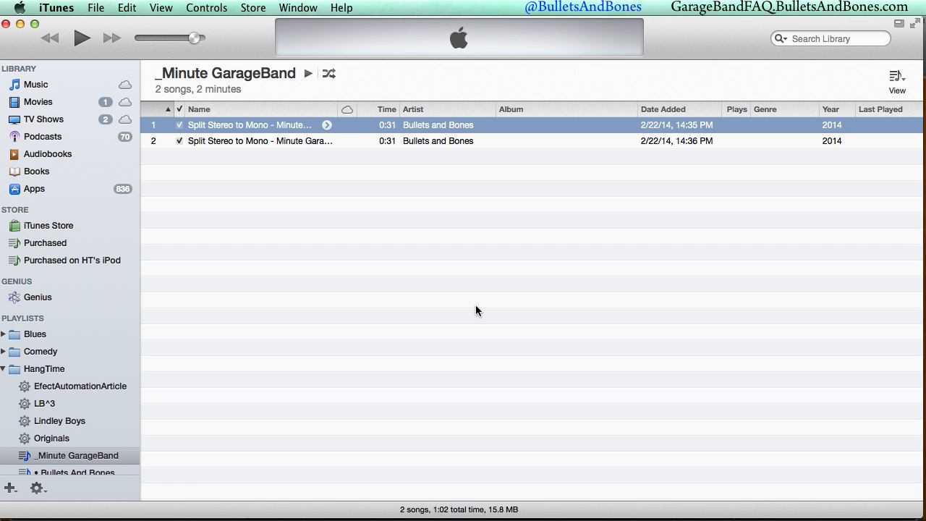
pyautogui.rightClick(261, 142)
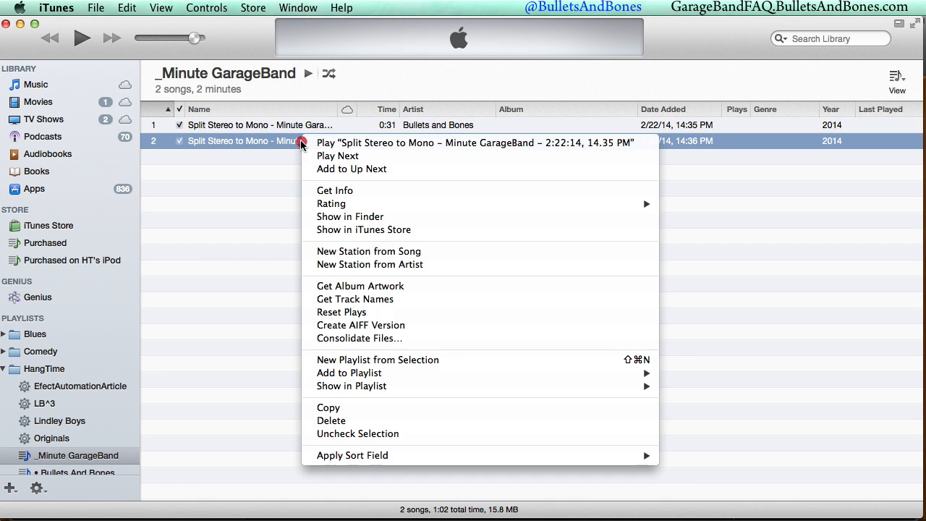
pyautogui.click(456, 327)
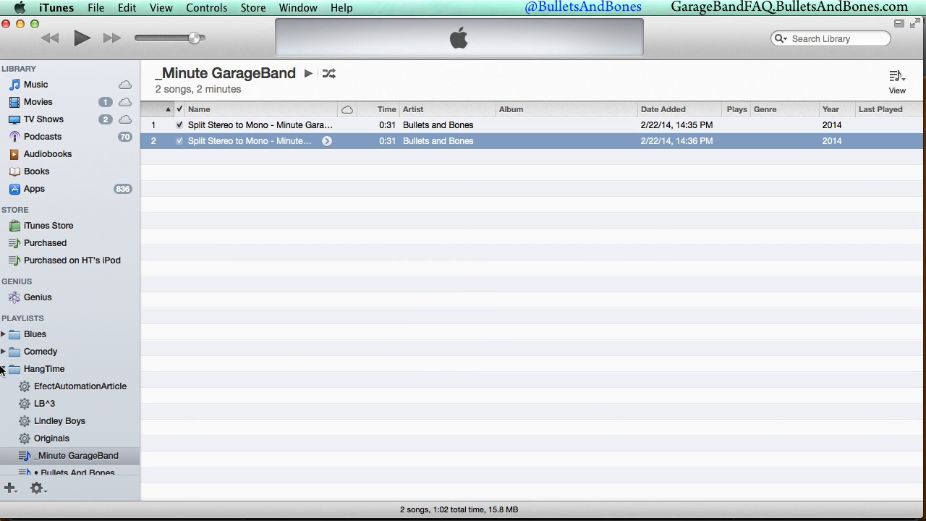
# Expand the HangTime folder and select the Split Stereo playlist.
pyautogui.click(43, 369)
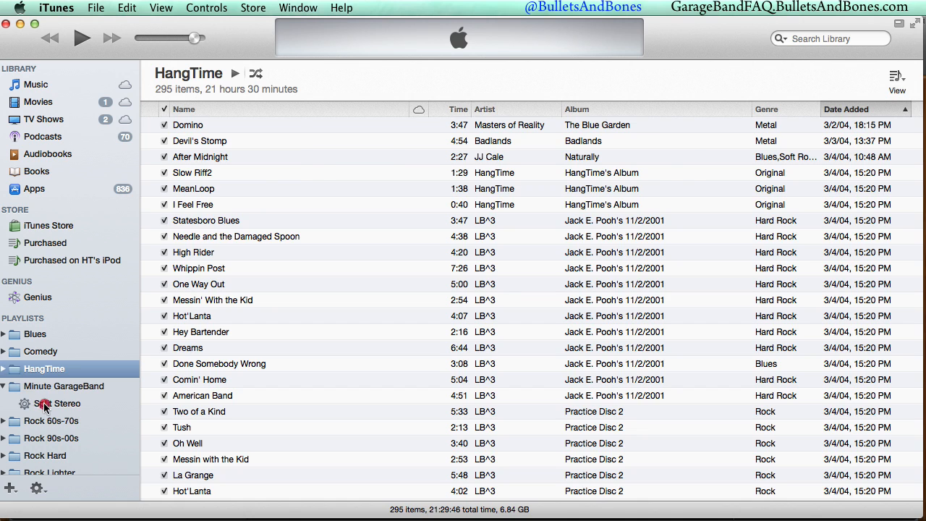
pyautogui.click(58, 403)
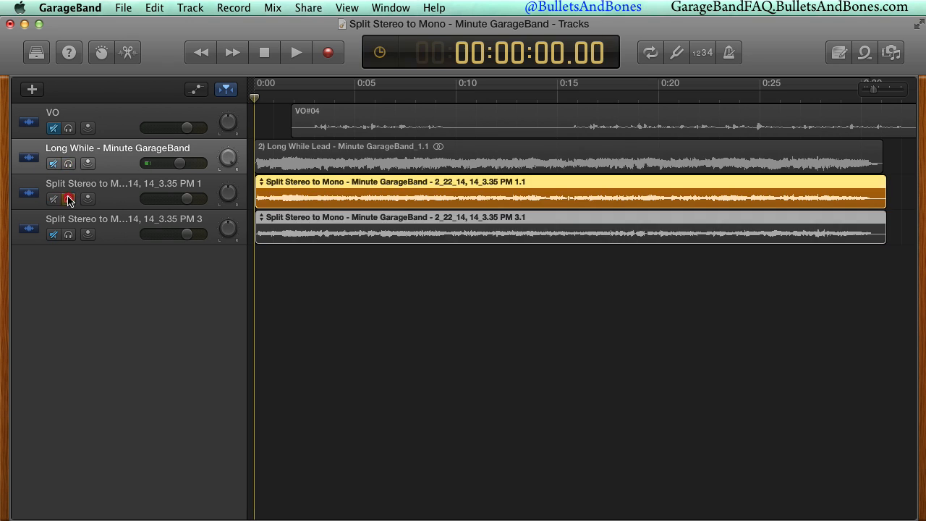
# Play back, pan the second mono guitar track aside and mute the first to compare.
pyautogui.click(295, 52)
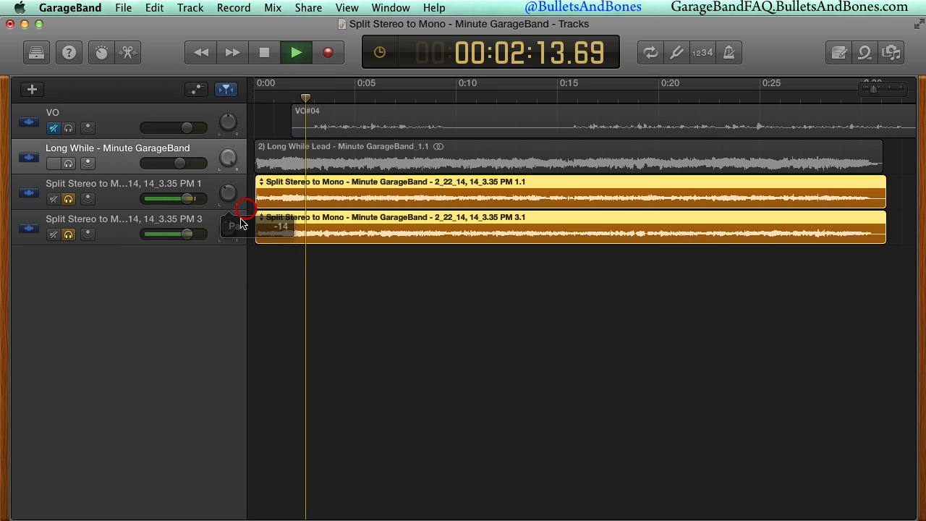
pyautogui.moveTo(229, 194); pyautogui.dragTo(232, 197)
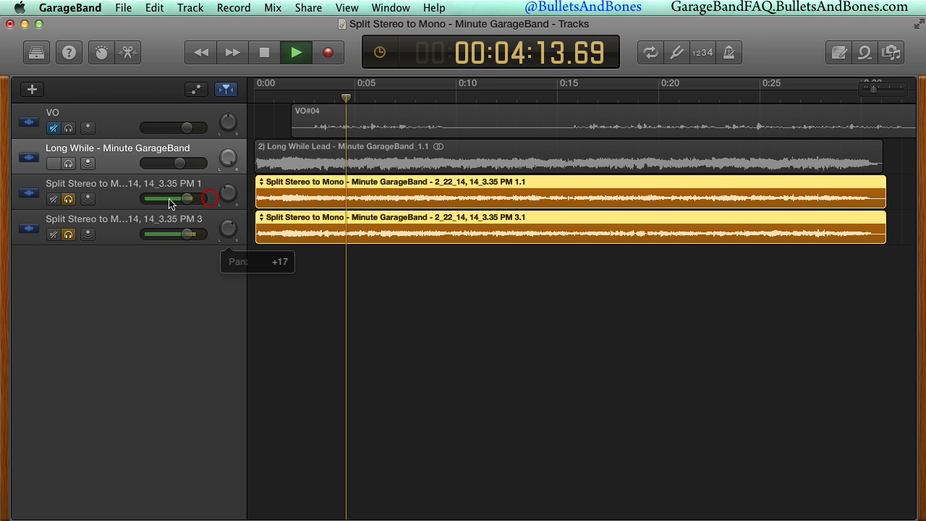
pyautogui.click(69, 200)
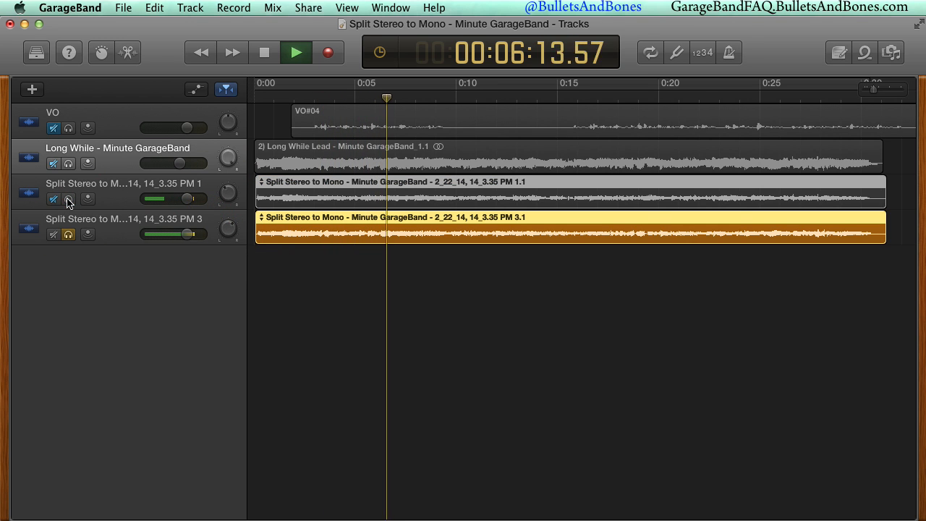